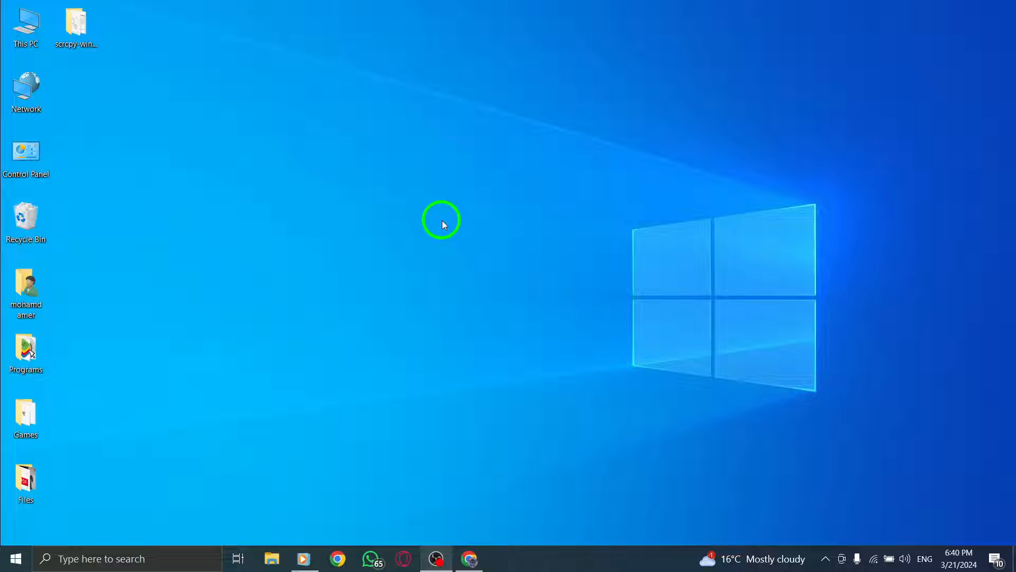
mouse_move(503, 253)
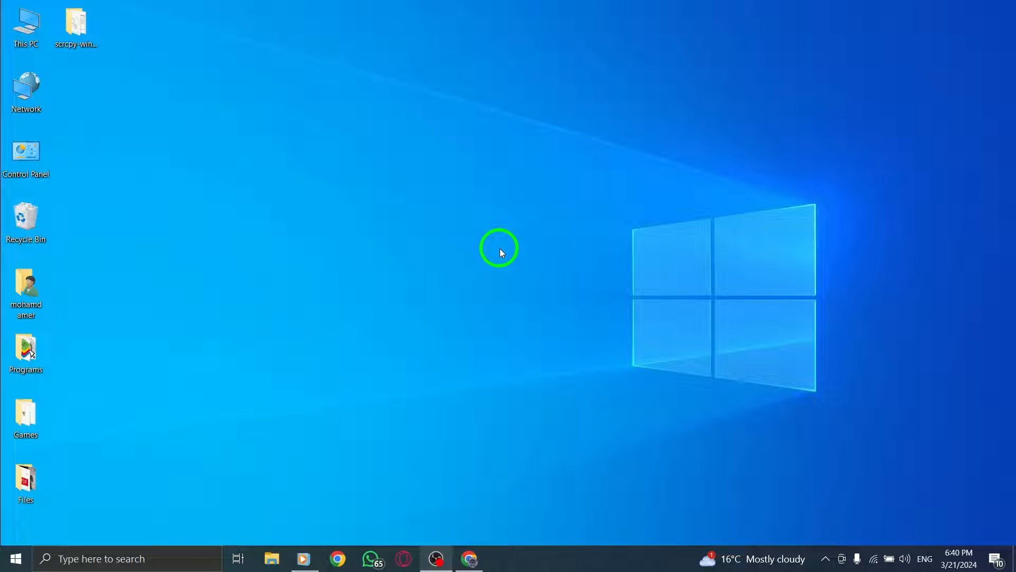
mouse_move(476, 558)
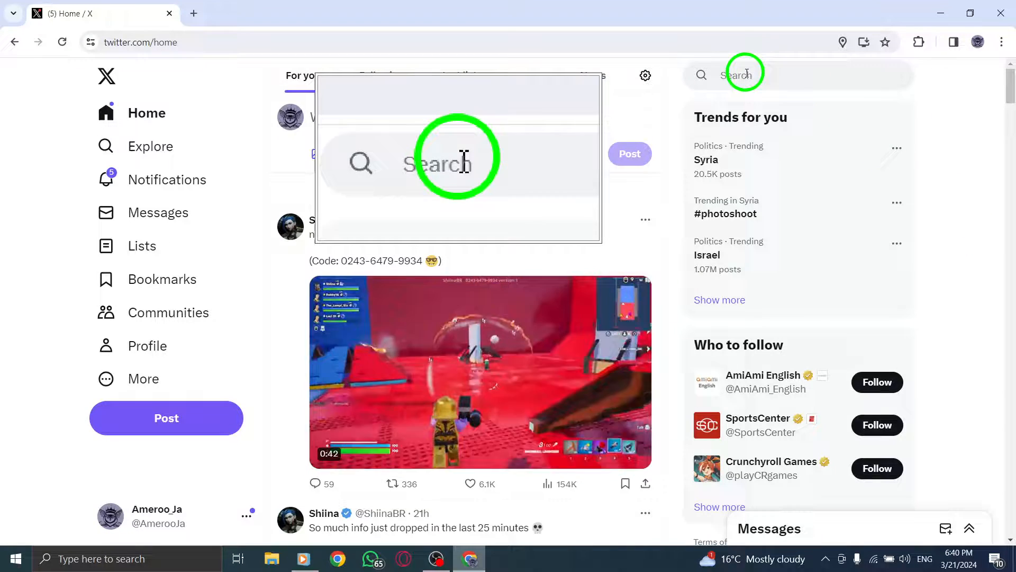
Search X for 'asd' and open Search settings from the ••• menu.
type("asd")
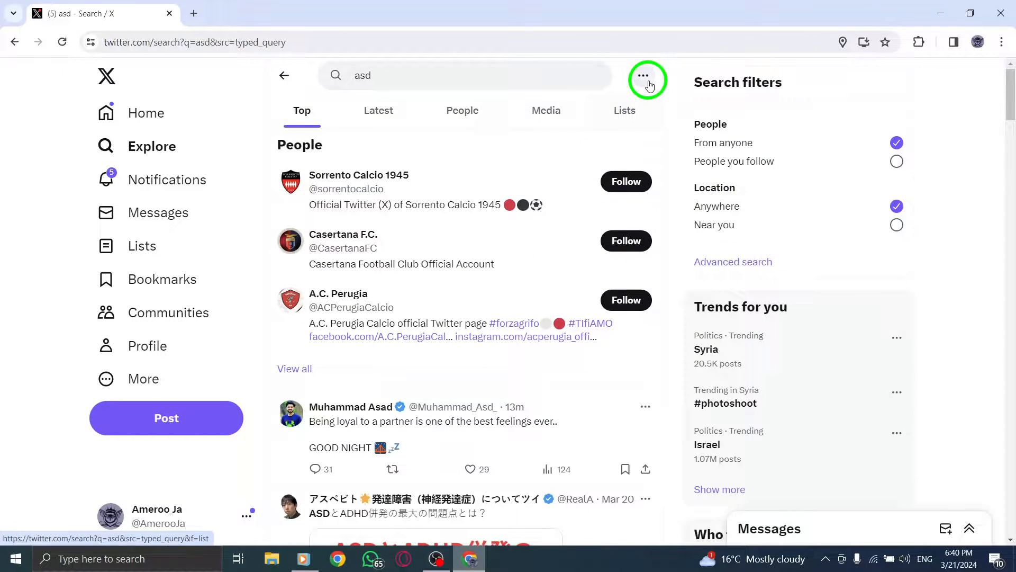
left_click(645, 78)
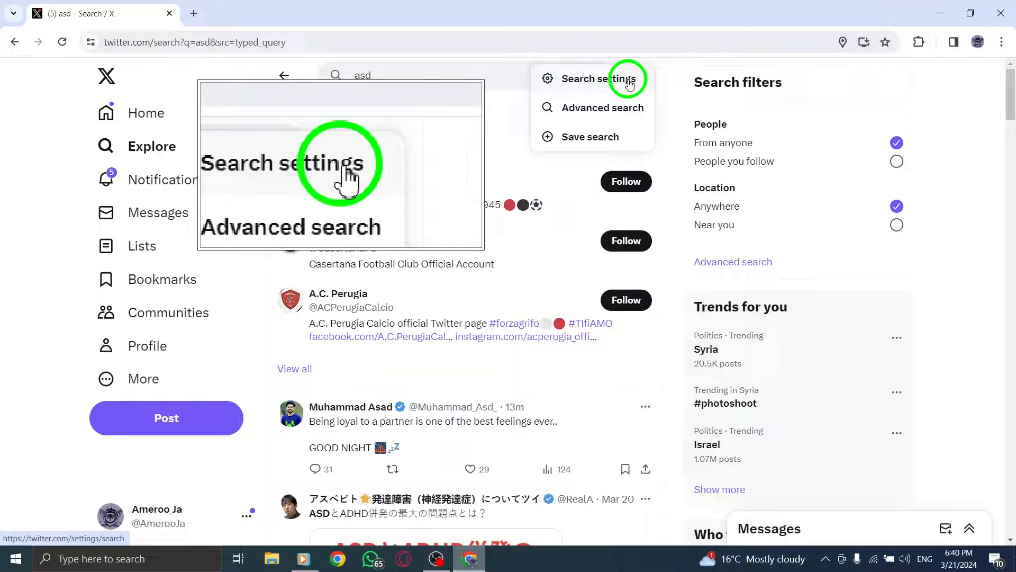
left_click(595, 78)
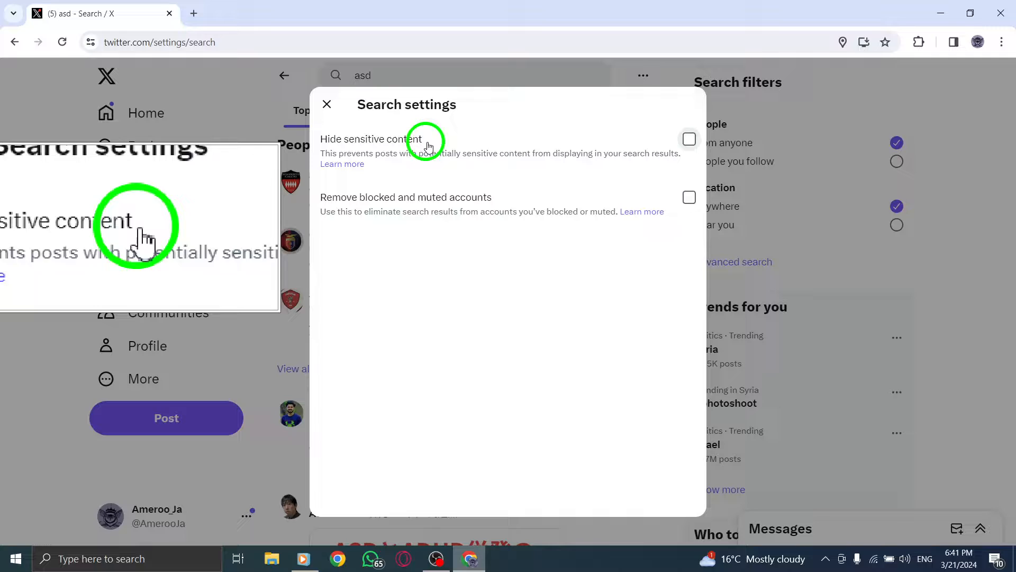
Enable 'Hide sensitive content', close Search settings, minimize the browser and refresh the desktop.
left_click(689, 139)
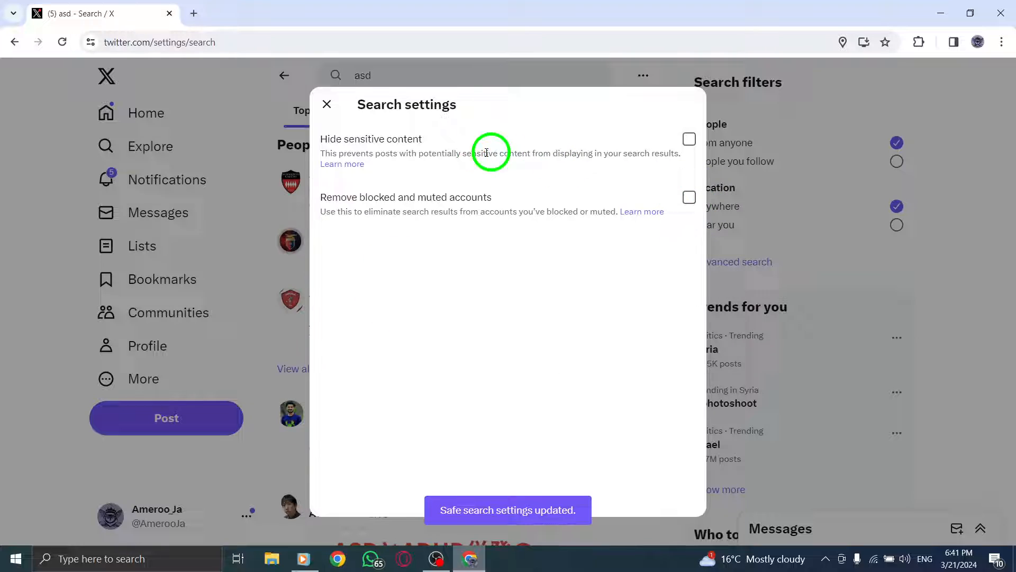
left_click(326, 104)
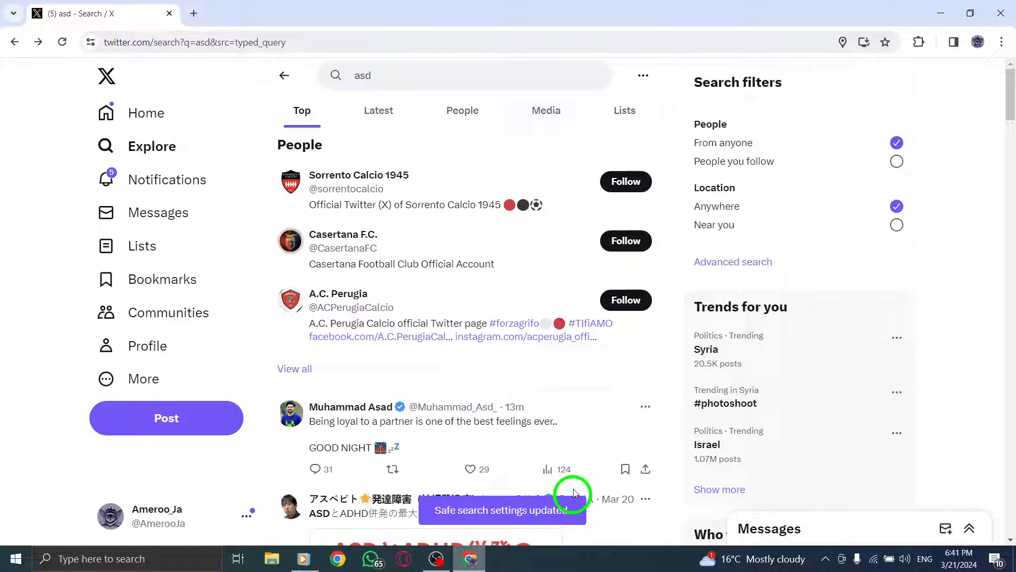
left_click(146, 113)
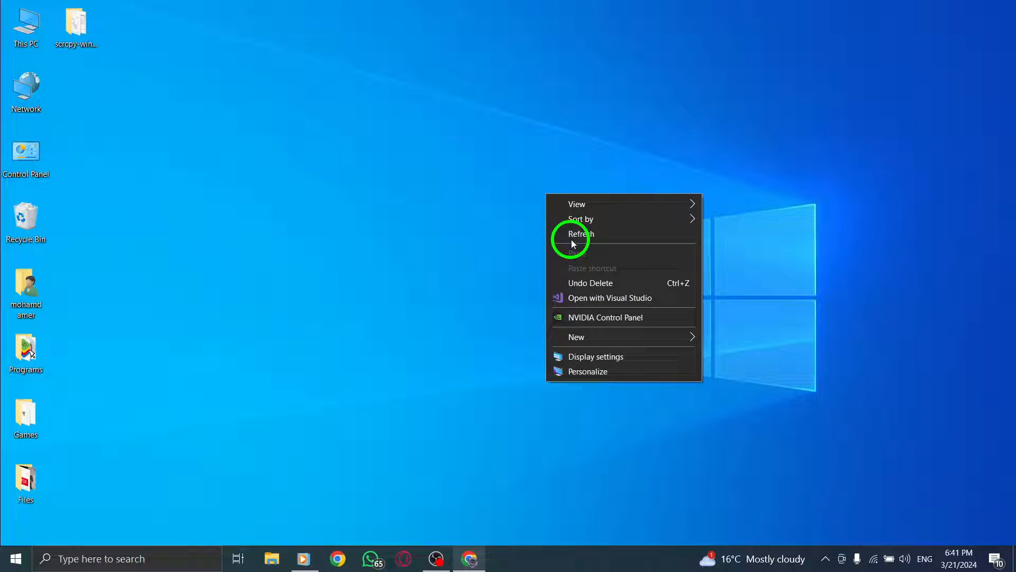
left_click(580, 234)
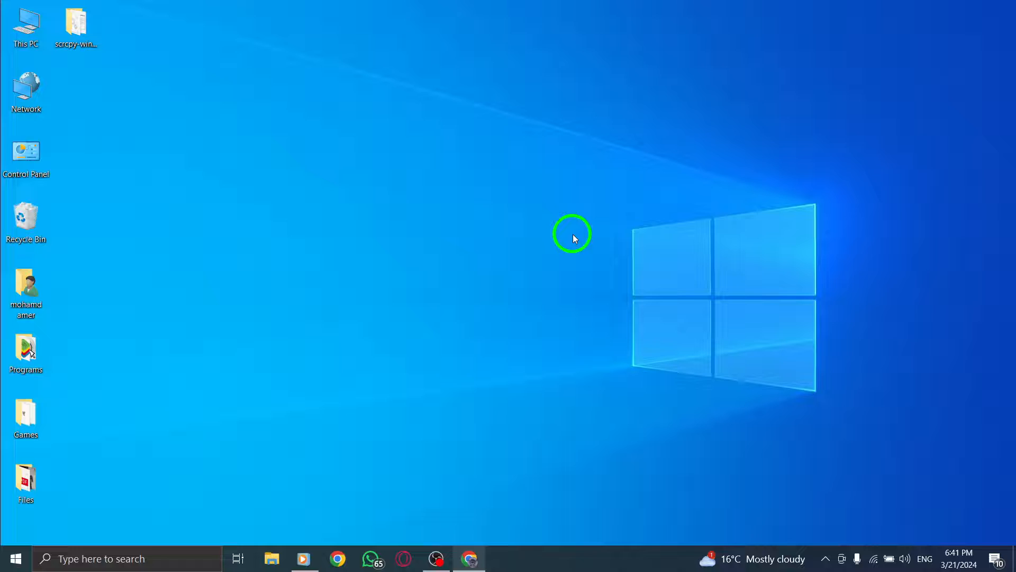